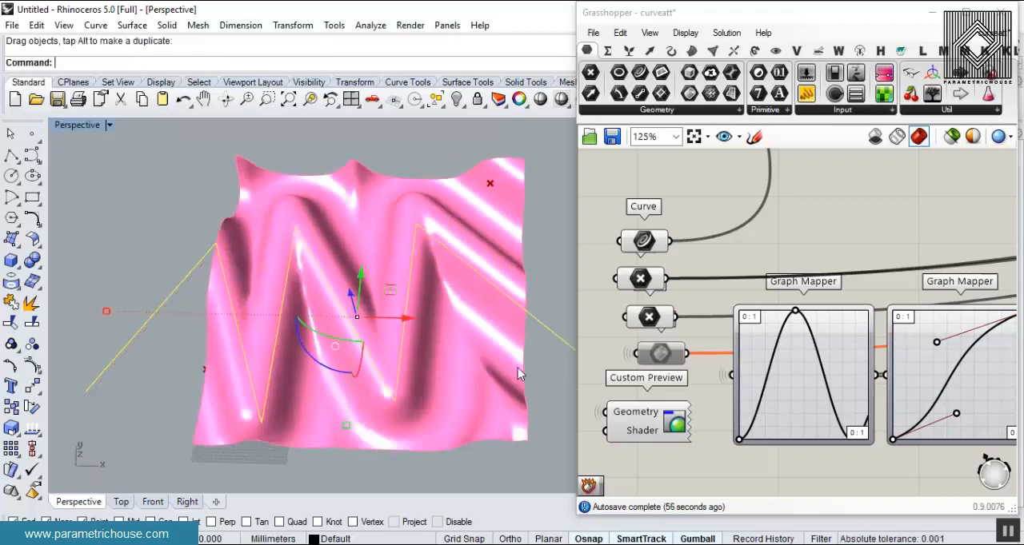
Remove the zigzag attractor curve and start a circle above the surface's base.
click(643, 242)
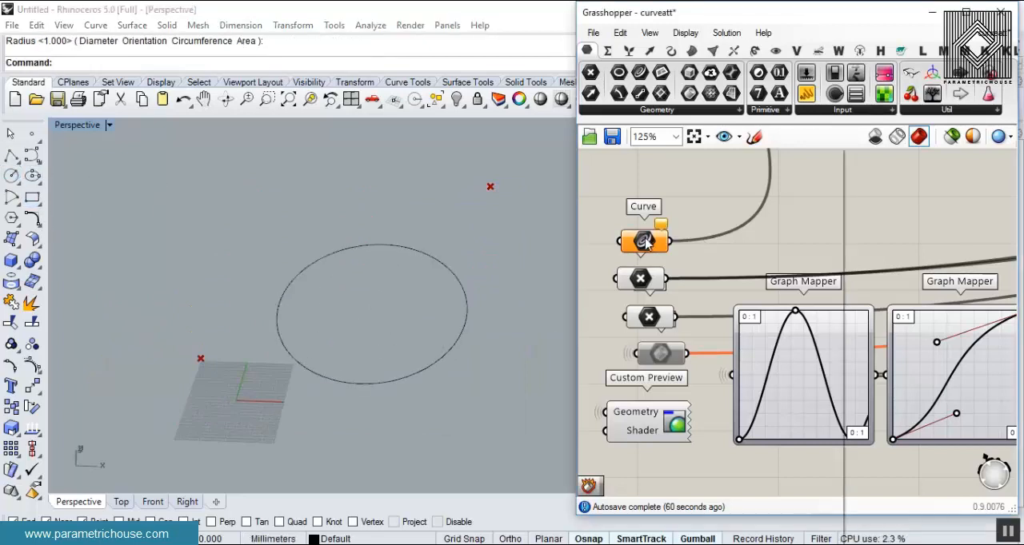
Finish the circle's radius so the pink surface ripples concentrically around it.
click(643, 242)
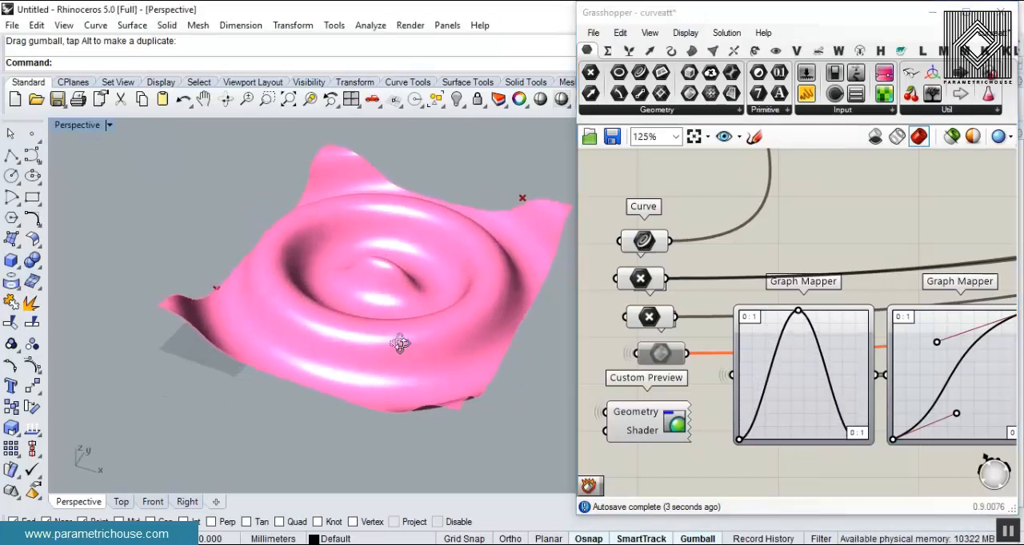
drag(400, 344, 413, 355)
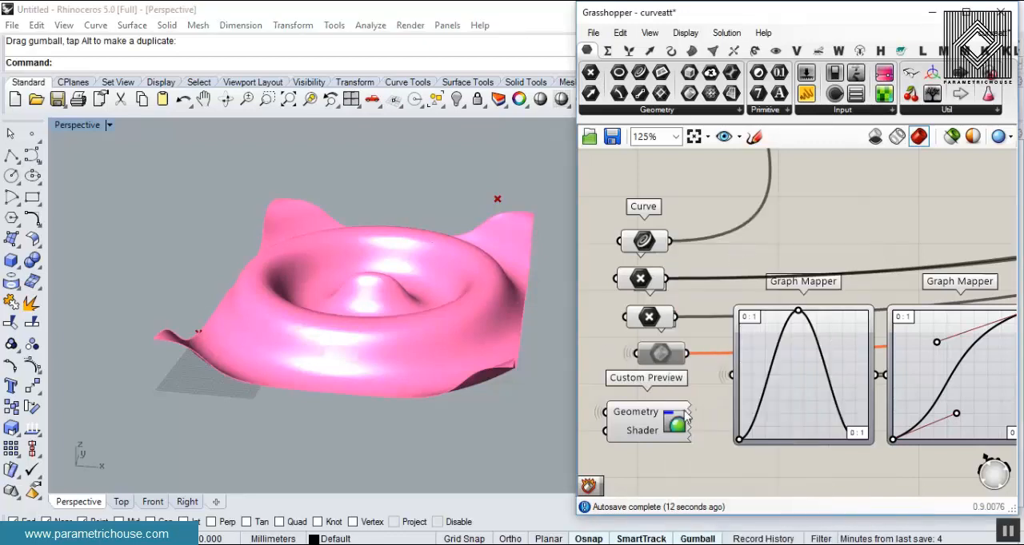
Enable Preview on the contour Brep parameter to show the ripple as thin vertical slices.
right_click(646, 377)
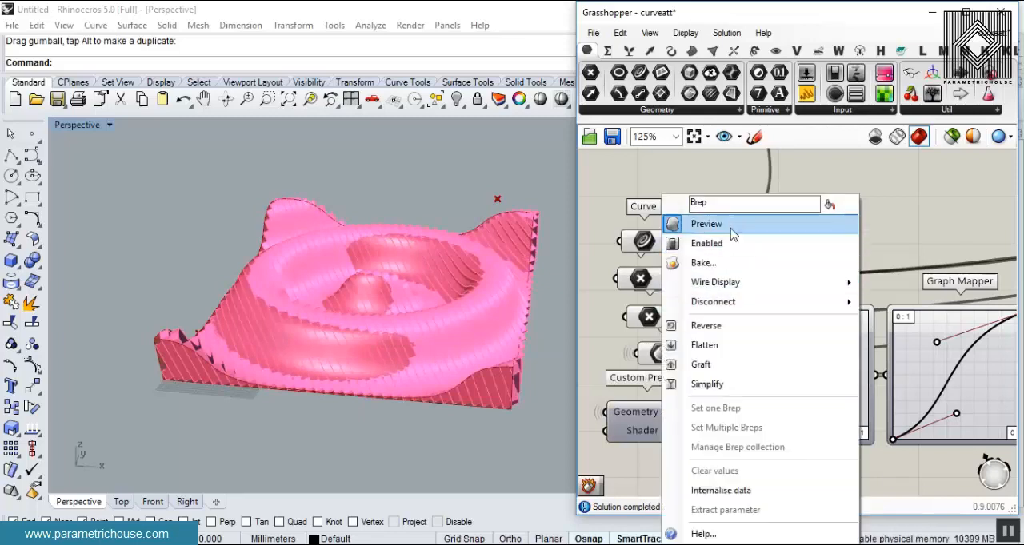
click(706, 223)
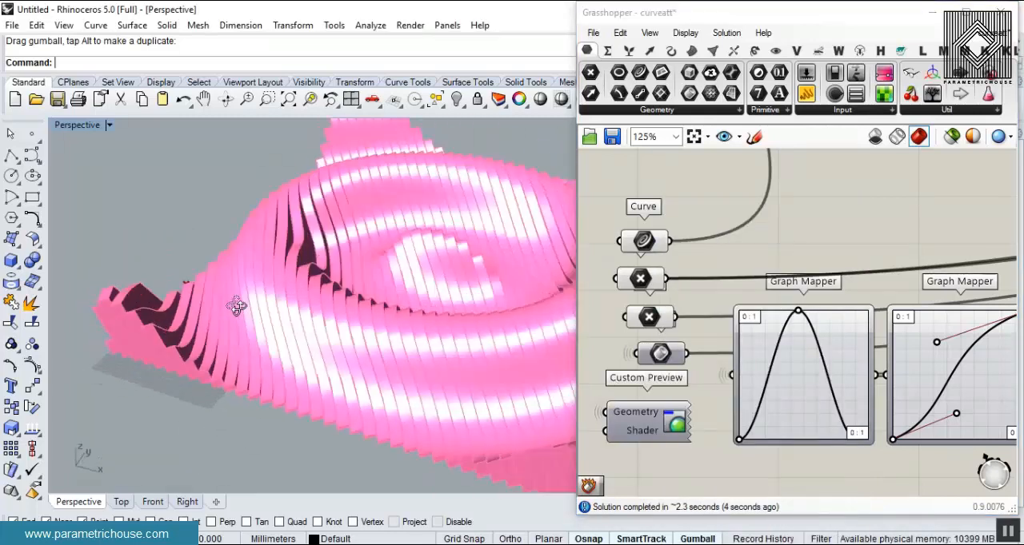
drag(236, 306, 492, 259)
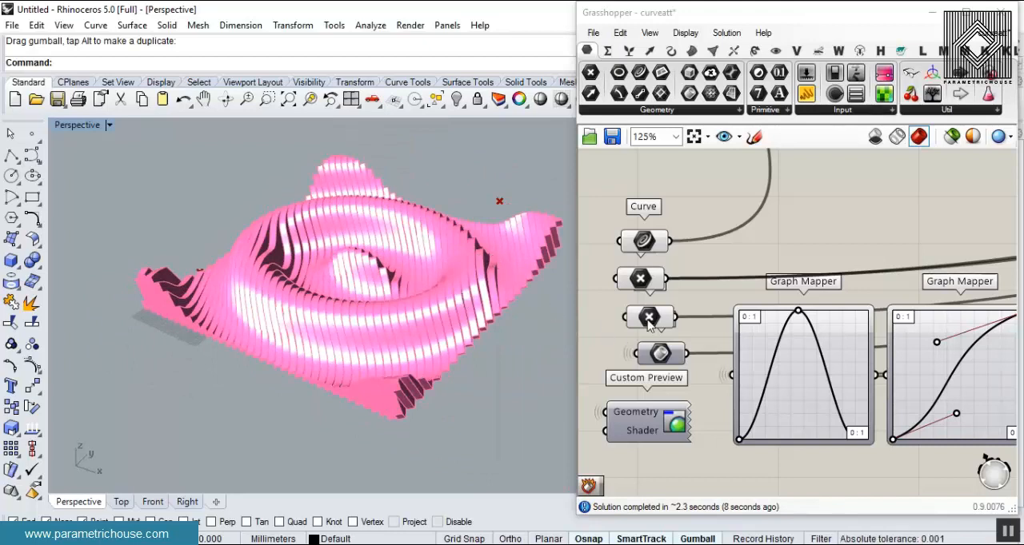
click(648, 316)
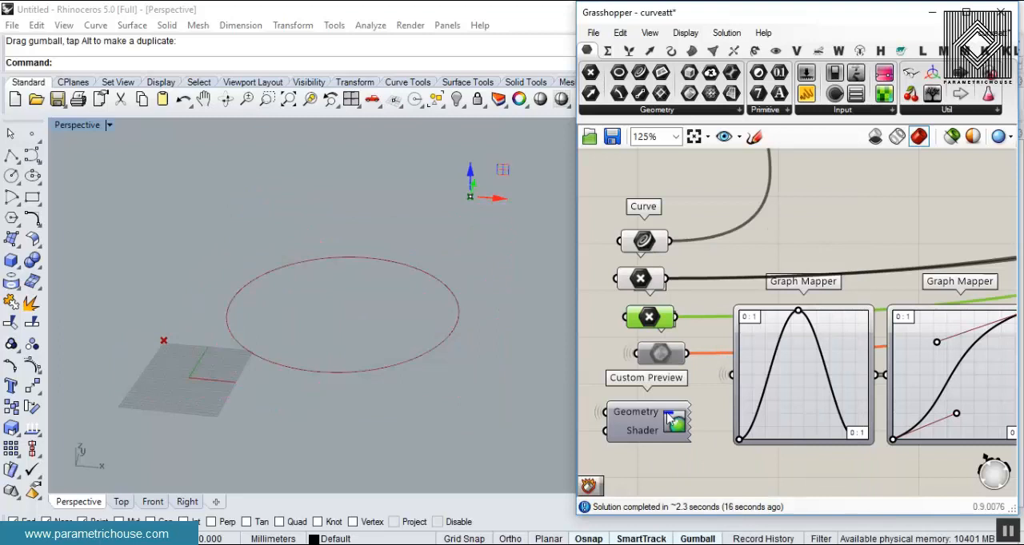
Reconnect the straight direction line to the Contour component and view the slices from above.
click(672, 416)
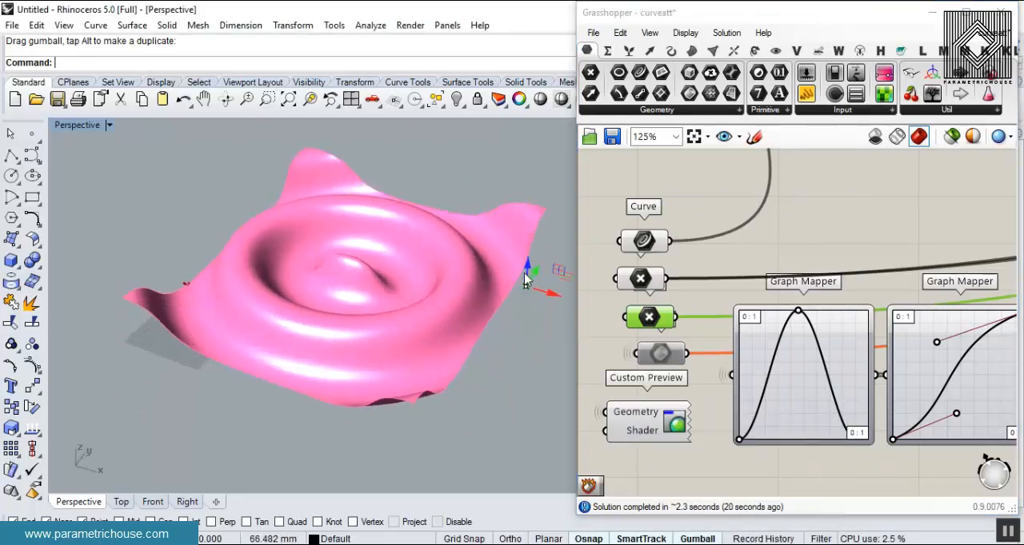
drag(528, 272, 480, 352)
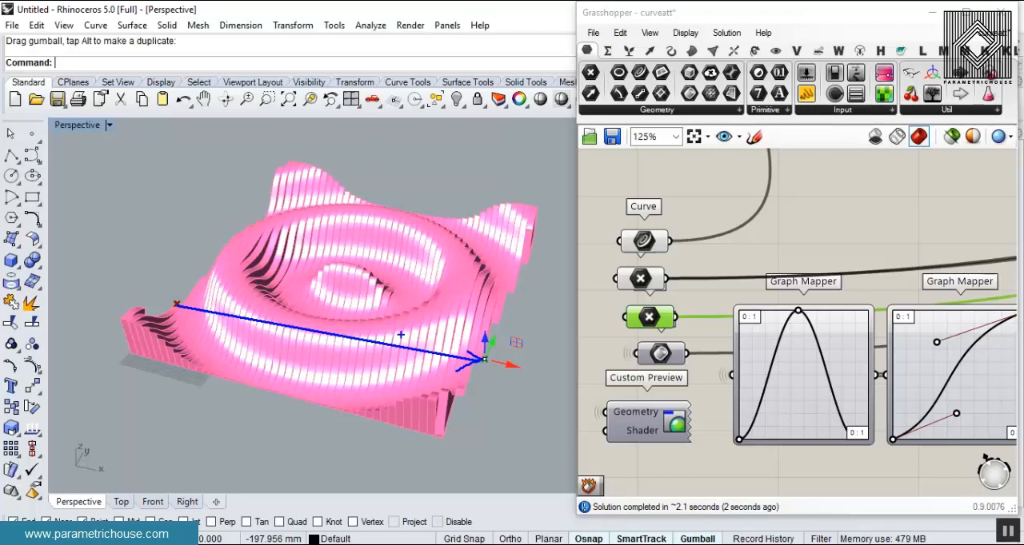
drag(400, 336, 336, 292)
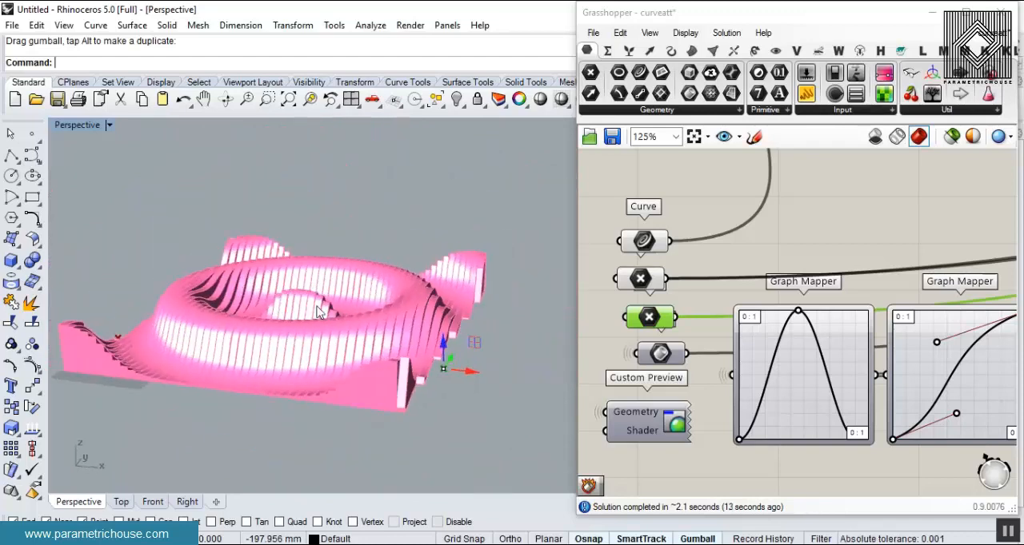
drag(320, 312, 316, 339)
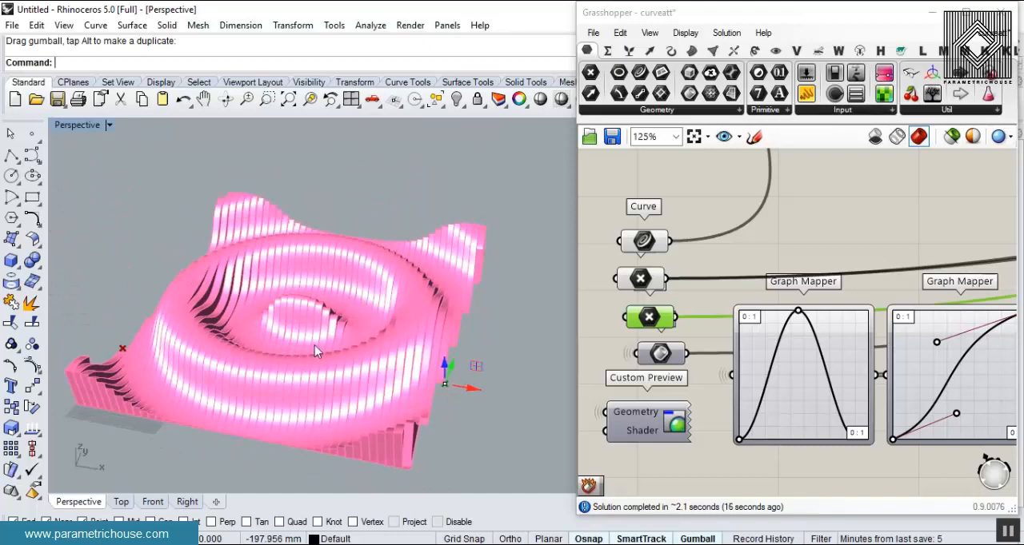
mouse_move(356, 390)
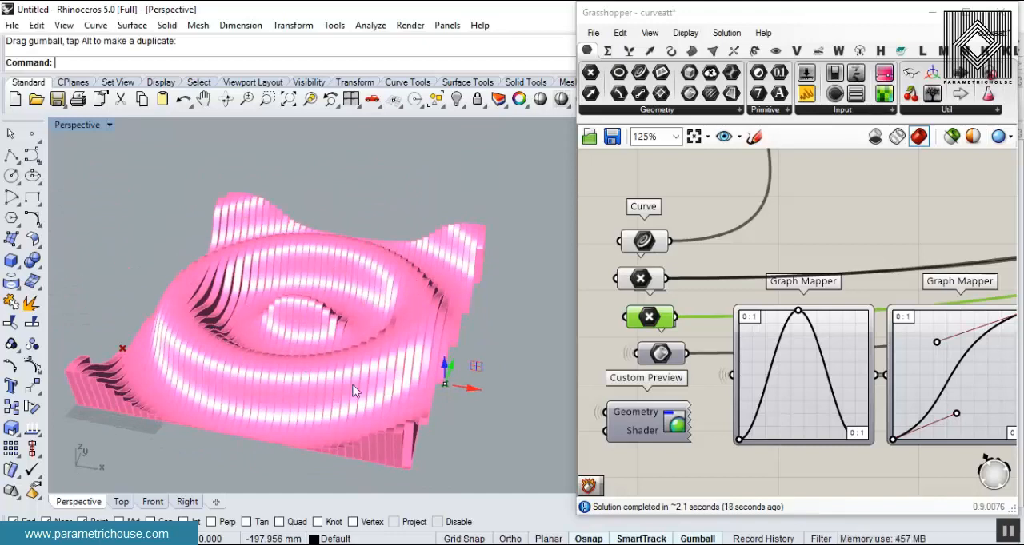
drag(356, 392, 327, 360)
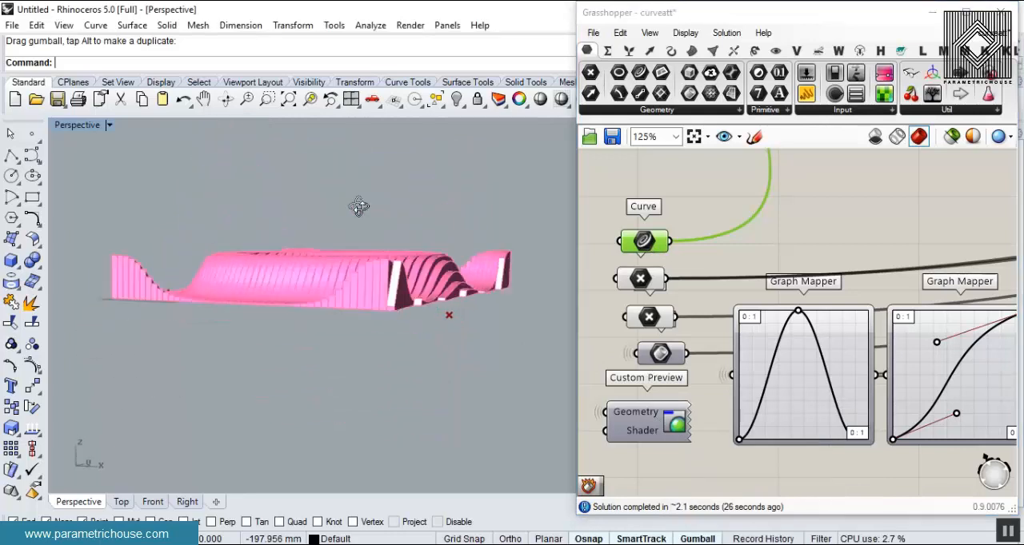
drag(360, 208, 332, 278)
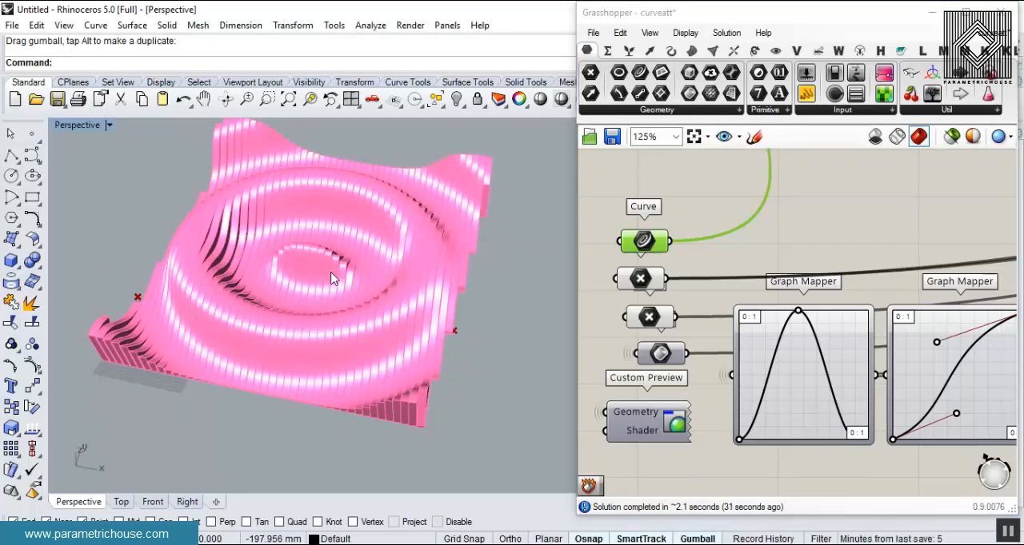
mouse_move(618, 287)
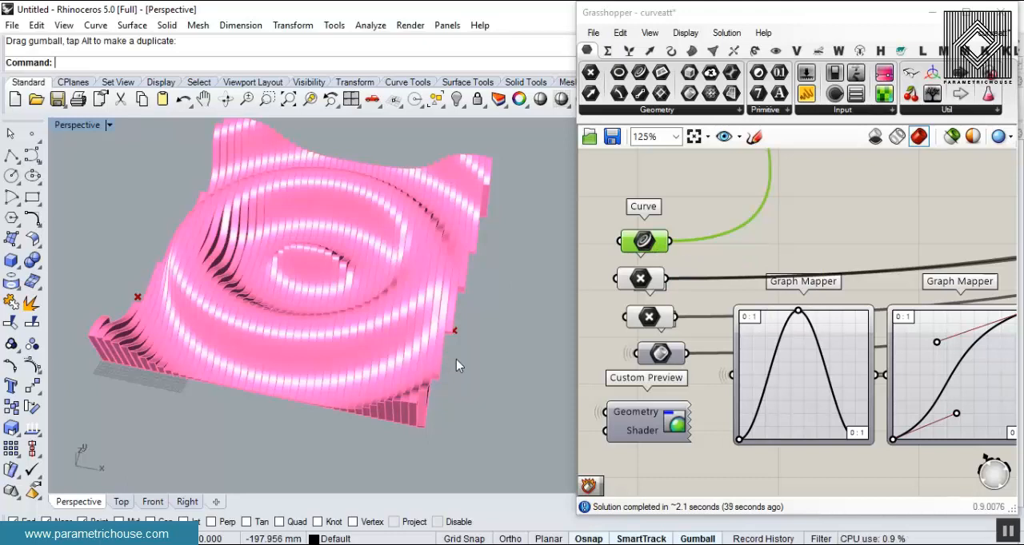
mouse_move(671, 232)
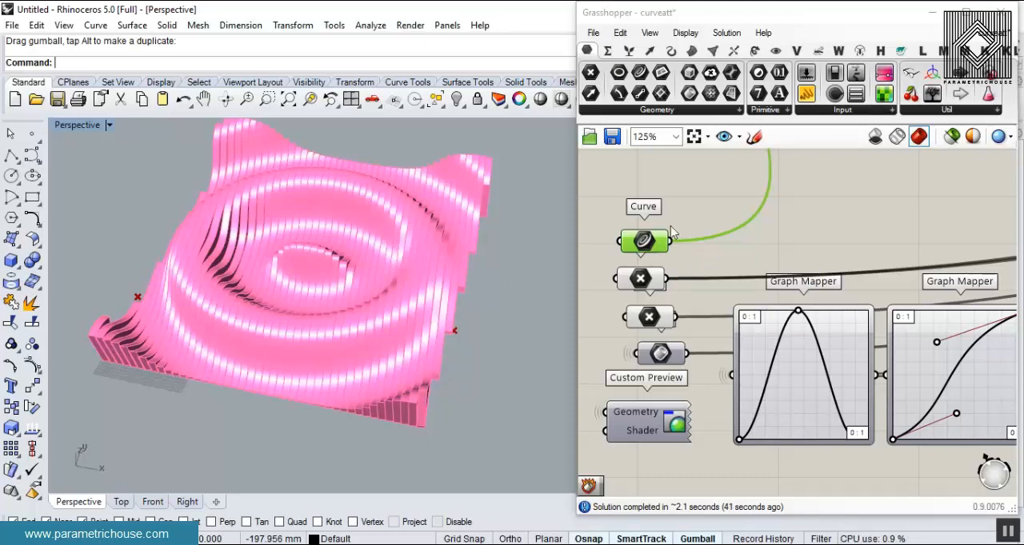
mouse_move(669, 268)
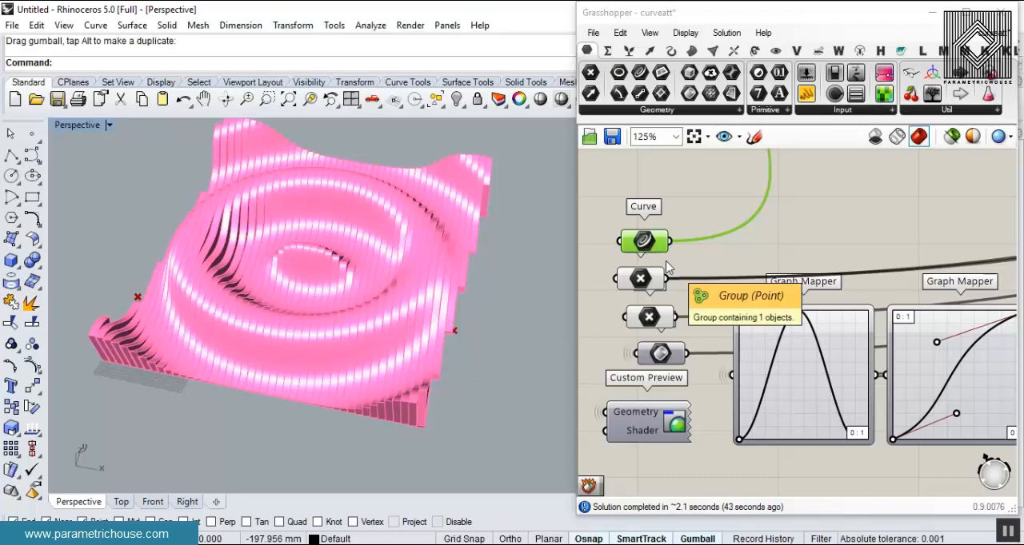